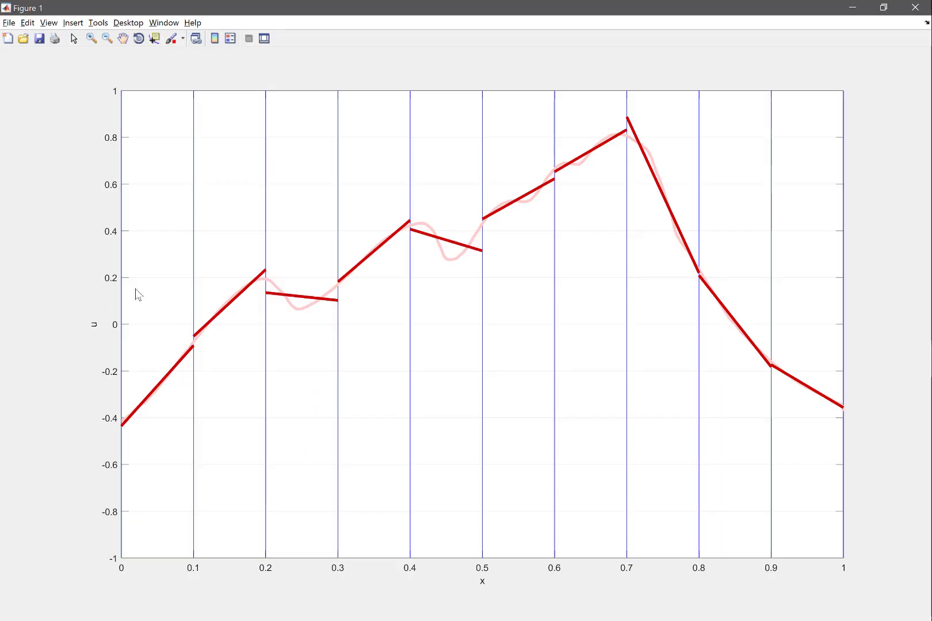
mouse_move(916, 7)
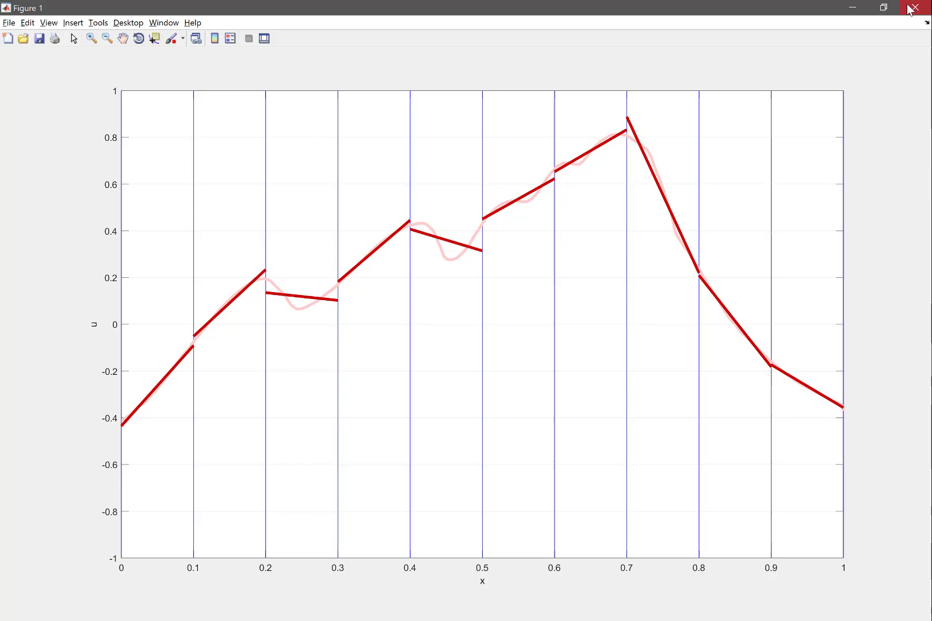
Step: Close the discontinuous plot and run feDemo to plot a continuous piecewise-linear approximation
click(914, 7)
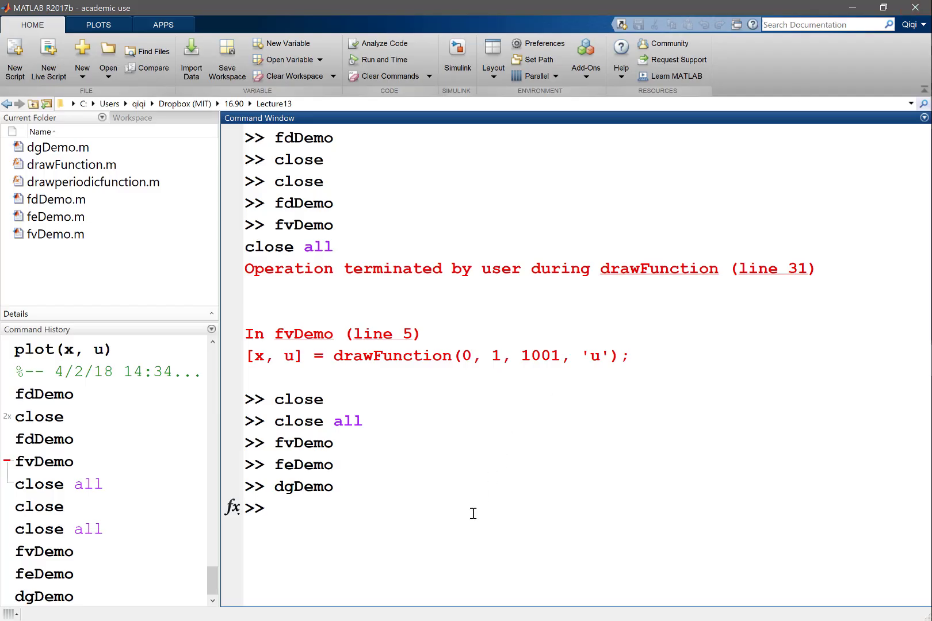
text(feDemo)
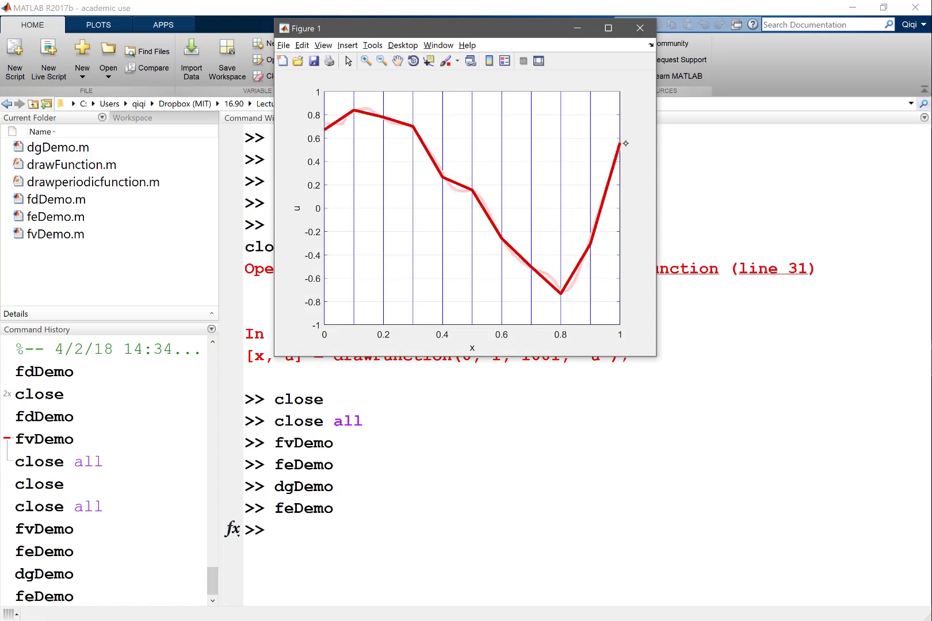
click(607, 28)
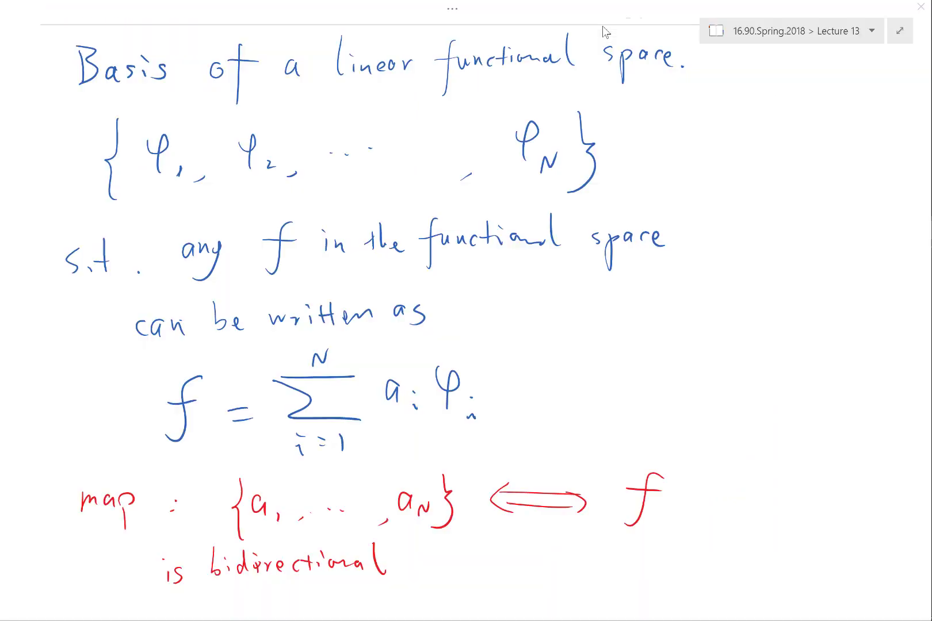
Step: Scroll below the bidirectional map note and begin the green heading 'Basis for piecewise'
scroll(down, 3)
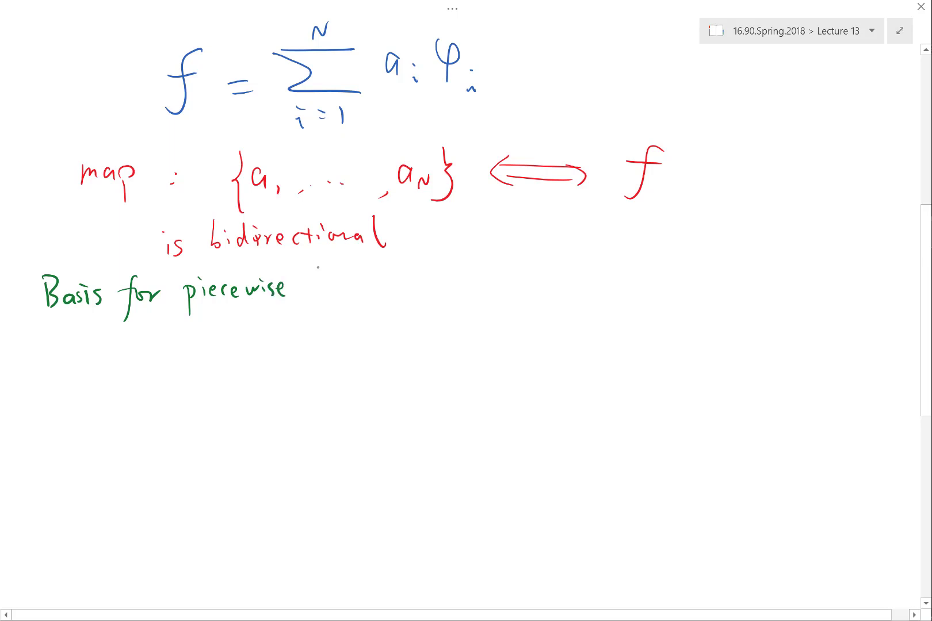
Step: Complete the heading with 'linear, continuous functions.' and sketch ticked axes below it
text(linear.)
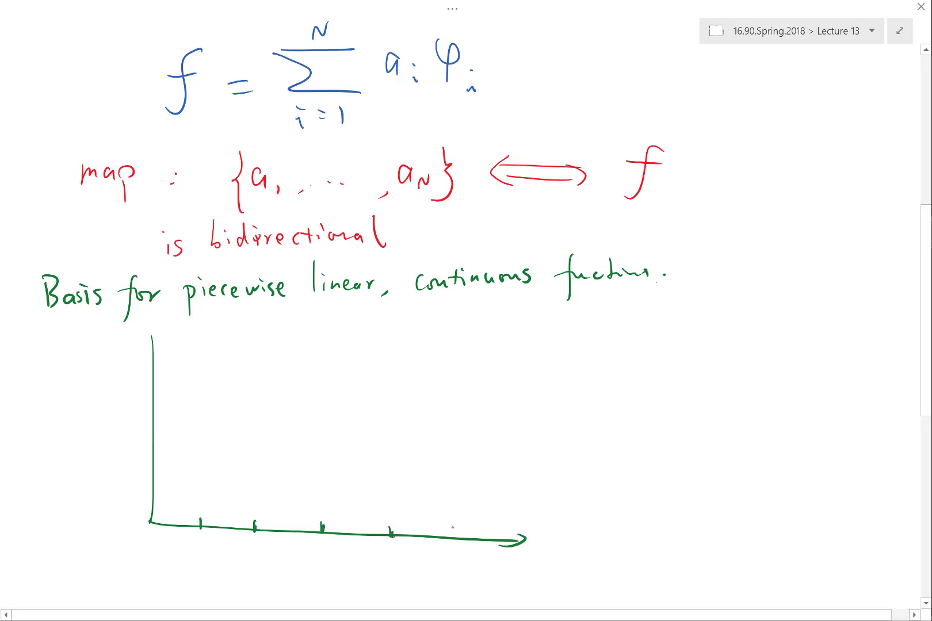
scroll(down, 3)
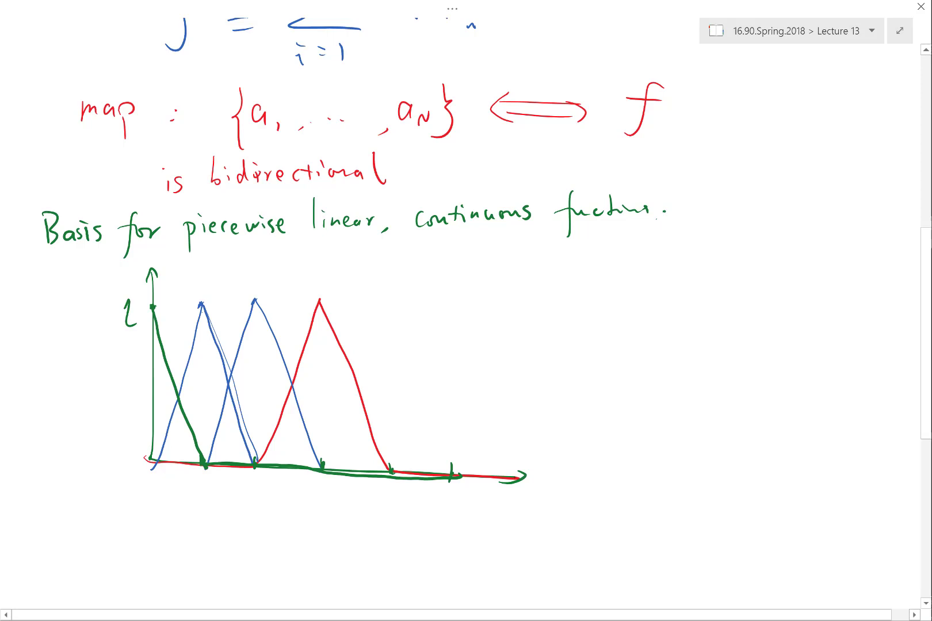
key(alt+tab)
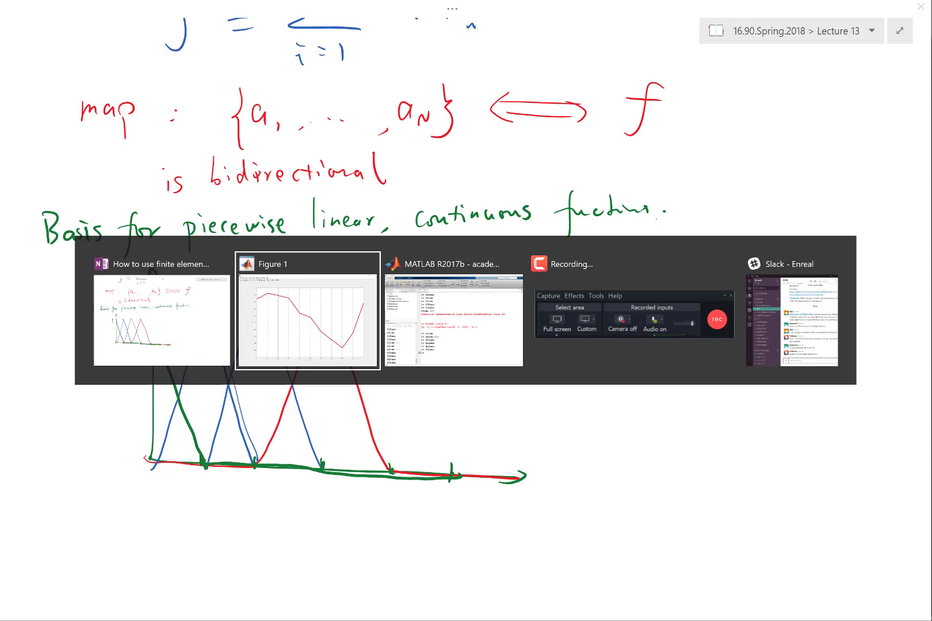
click(307, 313)
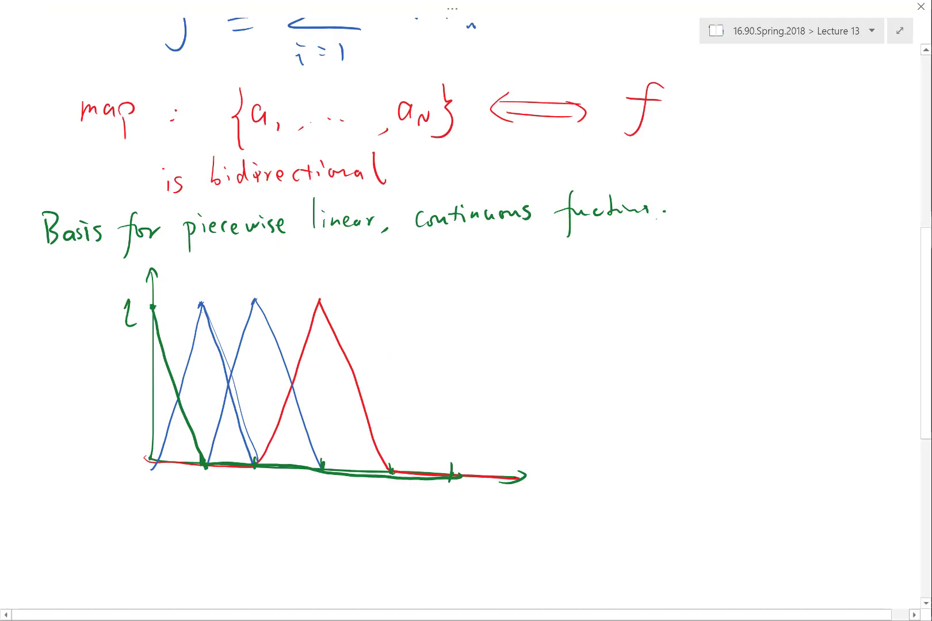
scroll(down, 3)
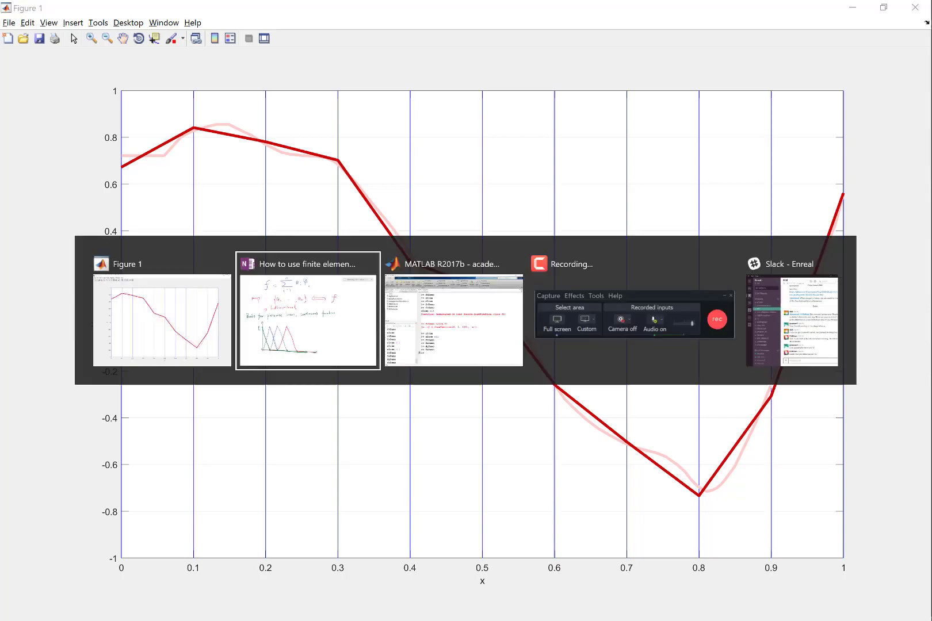
click(307, 313)
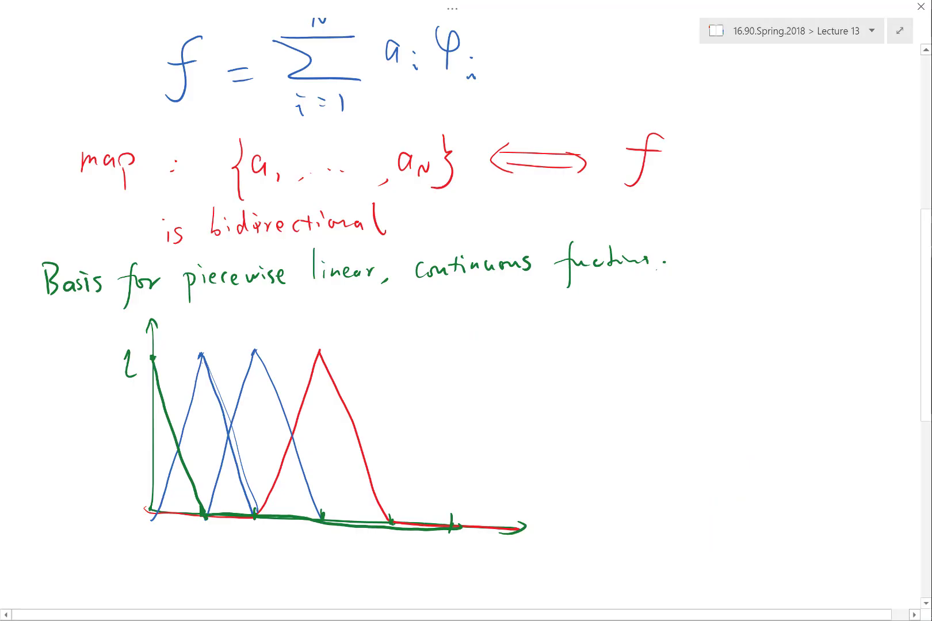